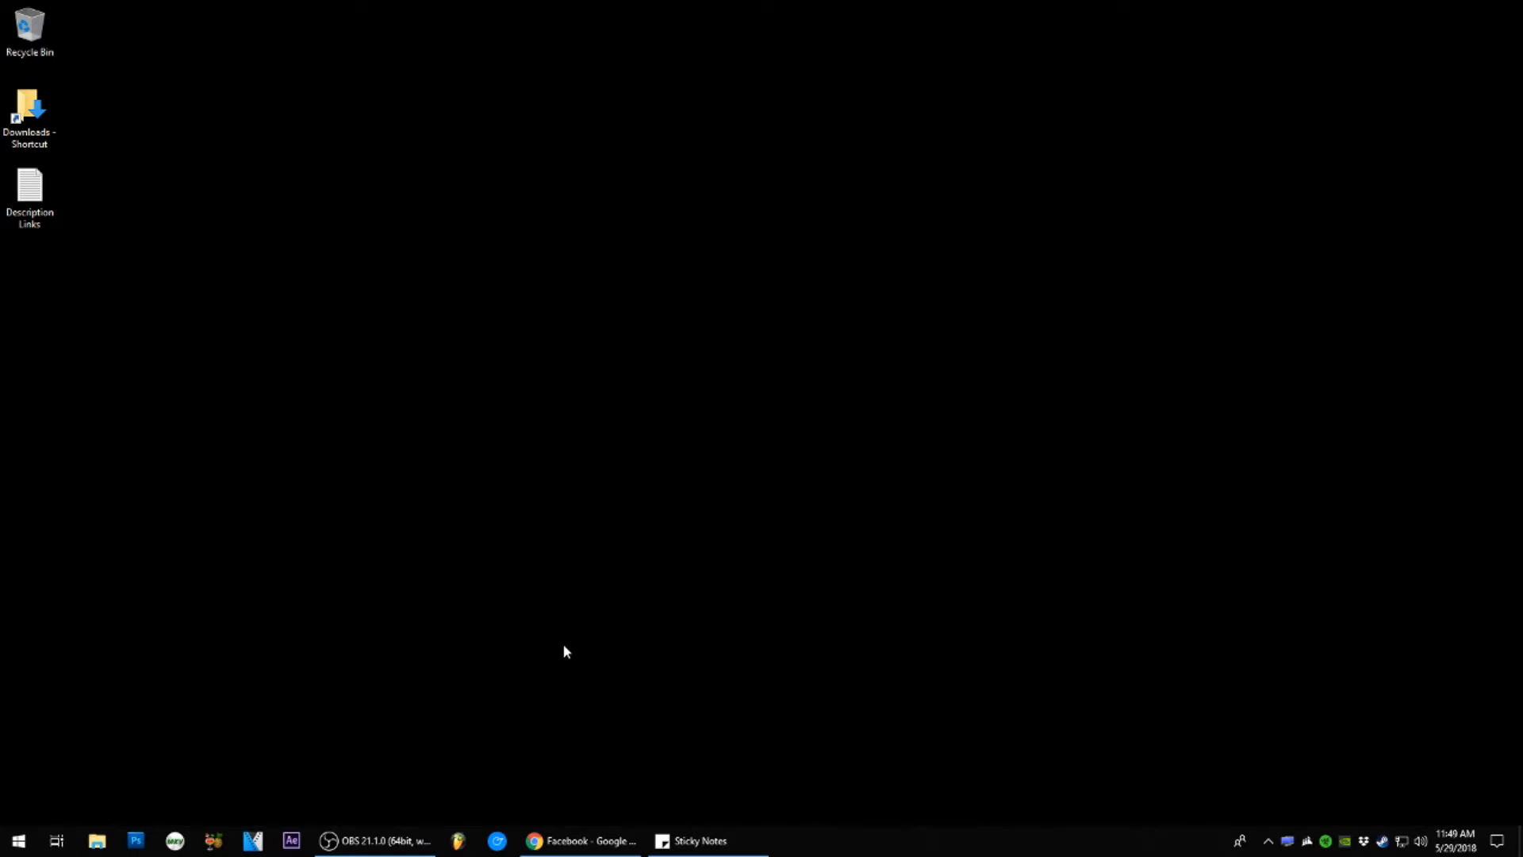
{"action": "mouse_move", "coordinate": [132, 630]}
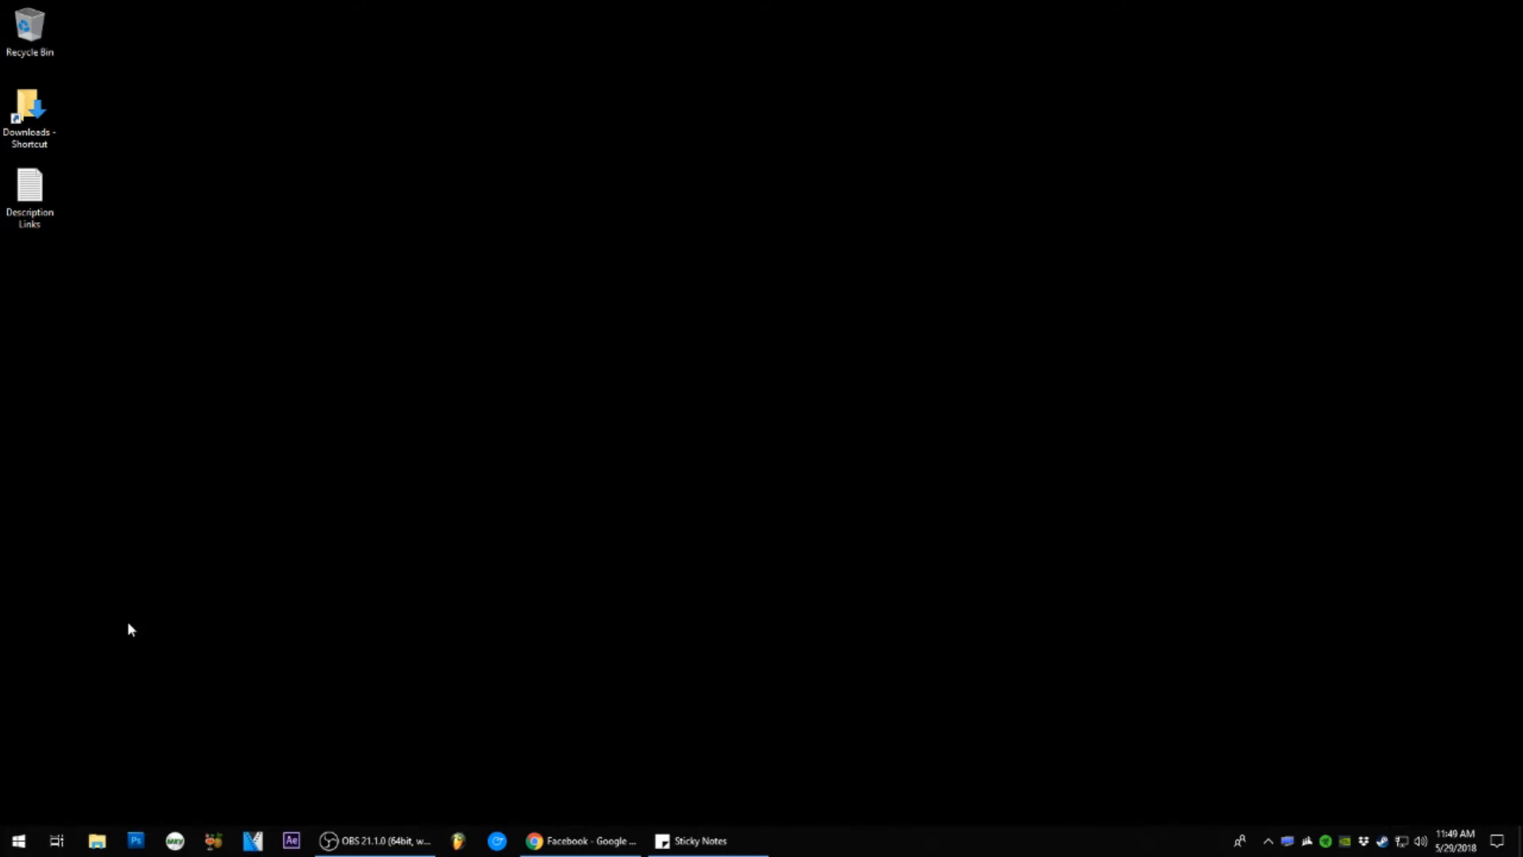
{"action": "mouse_move", "coordinate": [27, 796]}
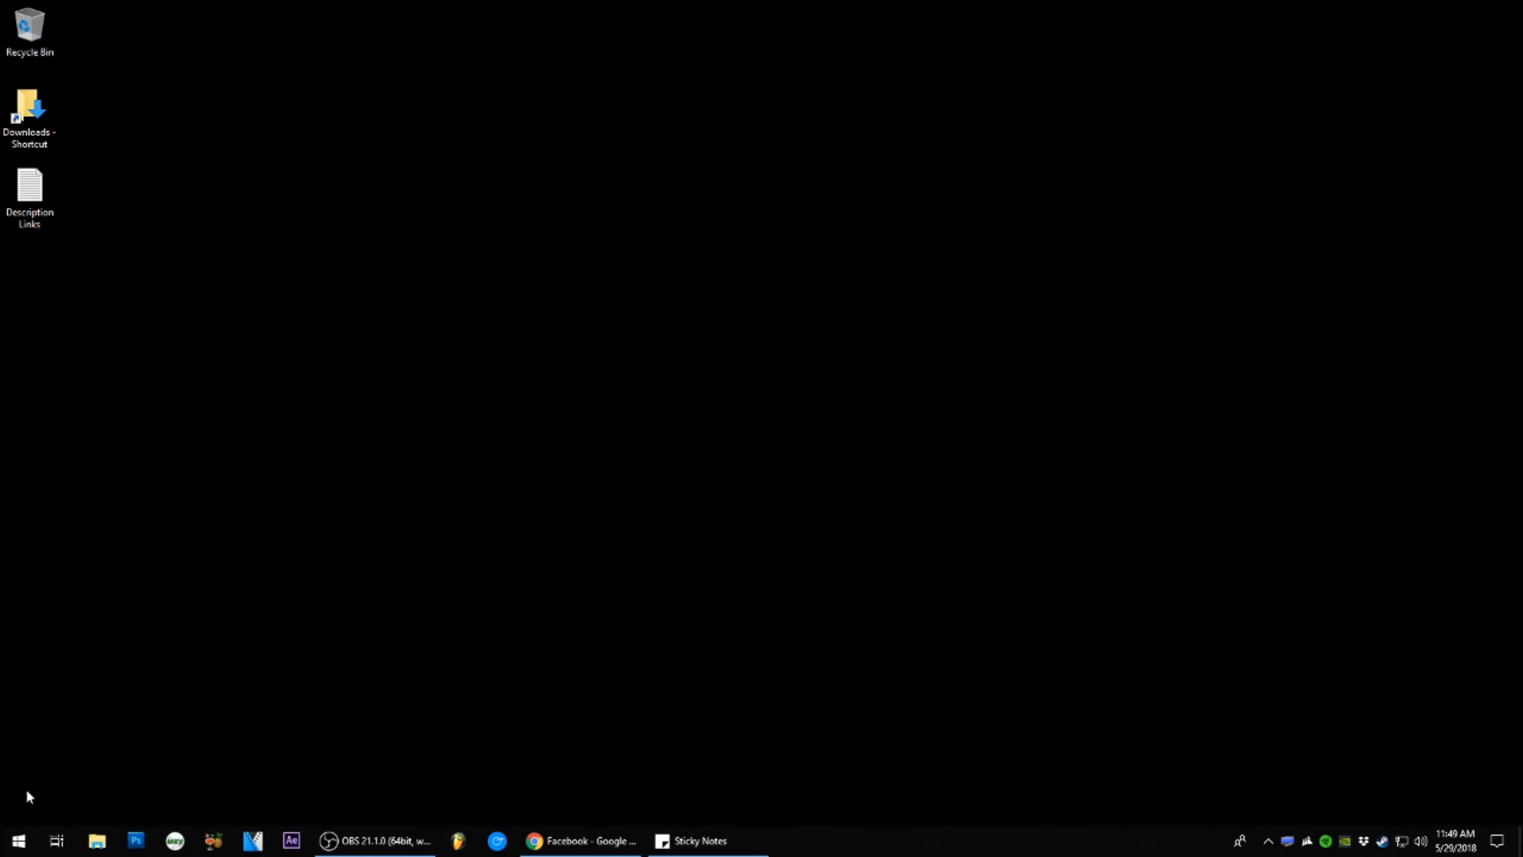
{"action": "mouse_move", "coordinate": [17, 841]}
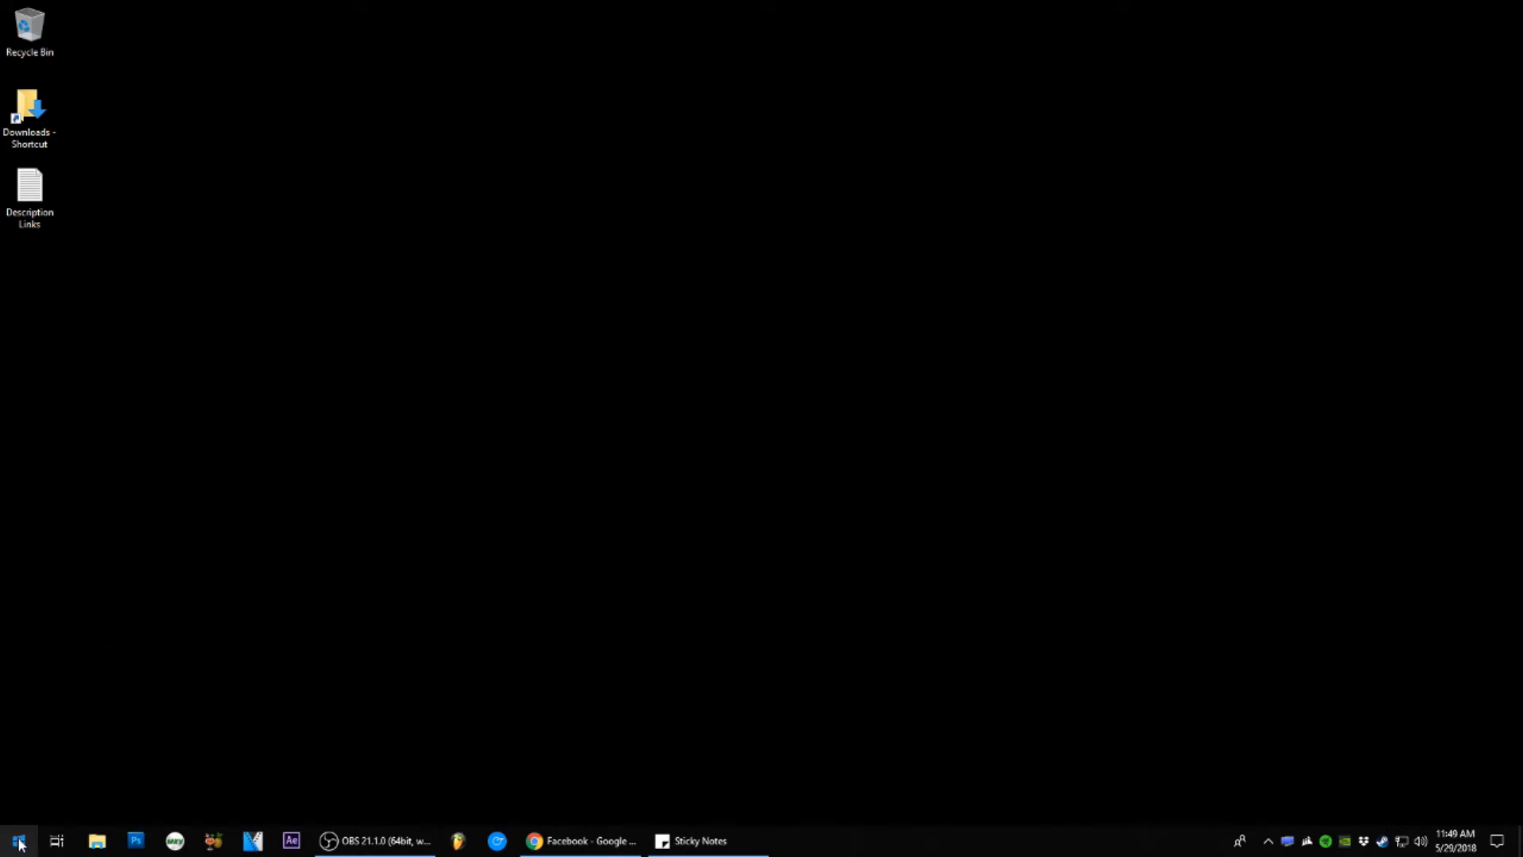
Search the Start menu for "sound" to find the Sound control panel
{"action": "left_click", "coordinate": [16, 840]}
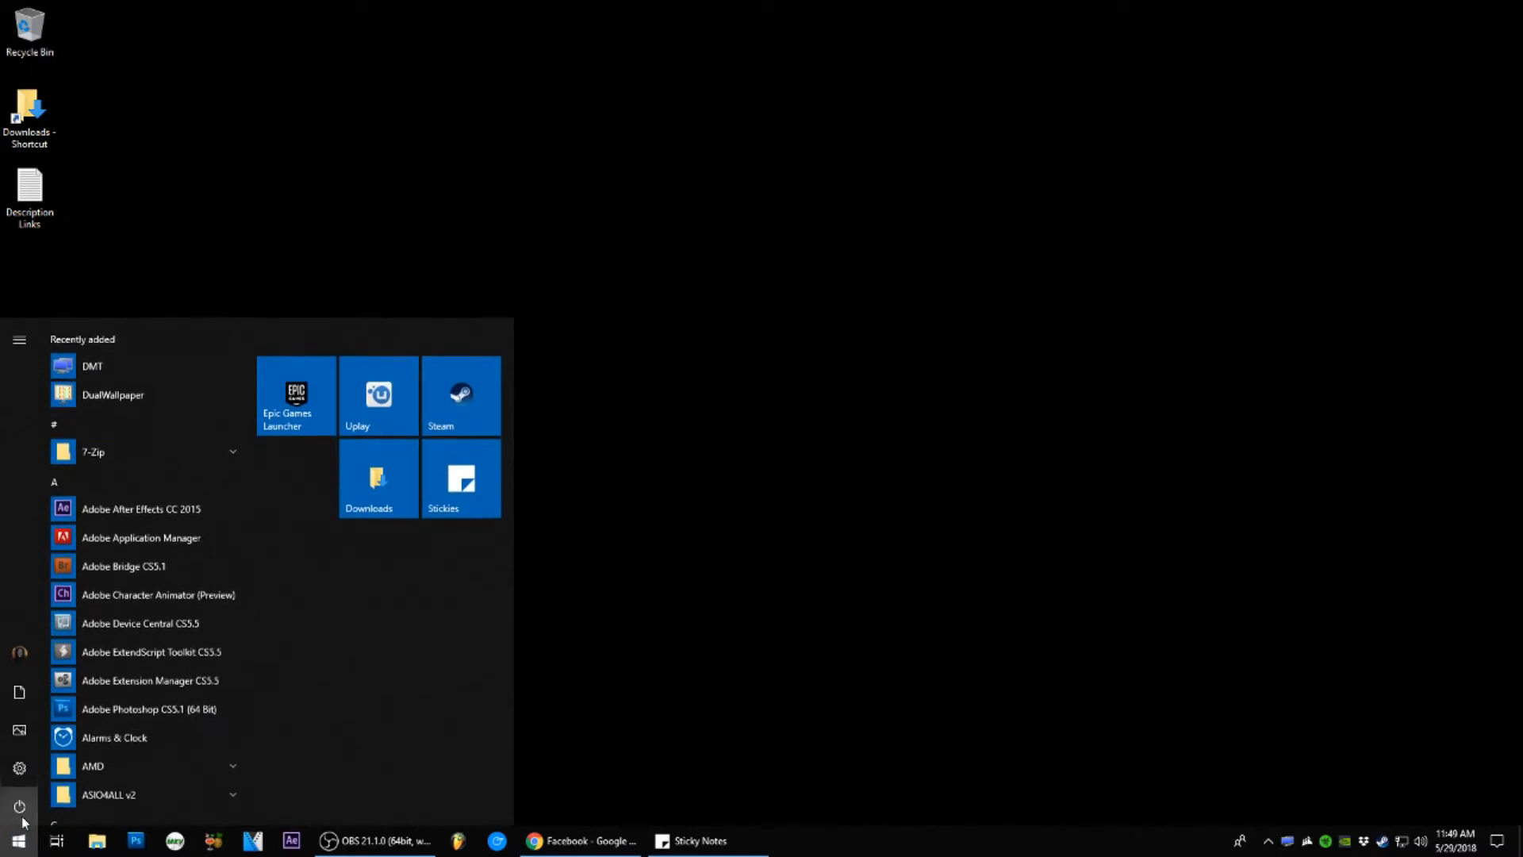
{"action": "type", "text": "sound"}
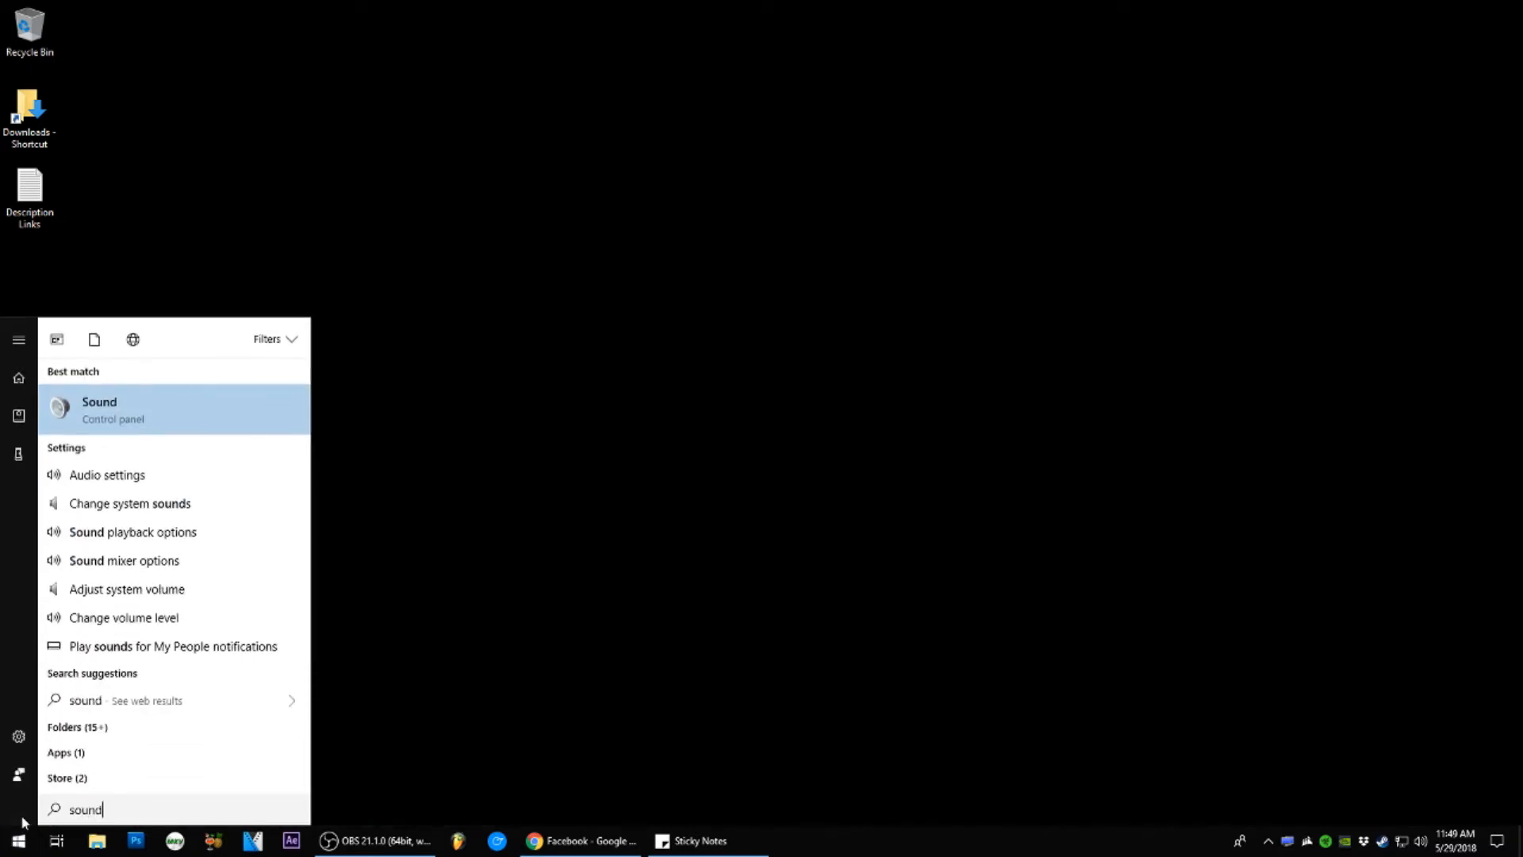
{"action": "mouse_move", "coordinate": [98, 407]}
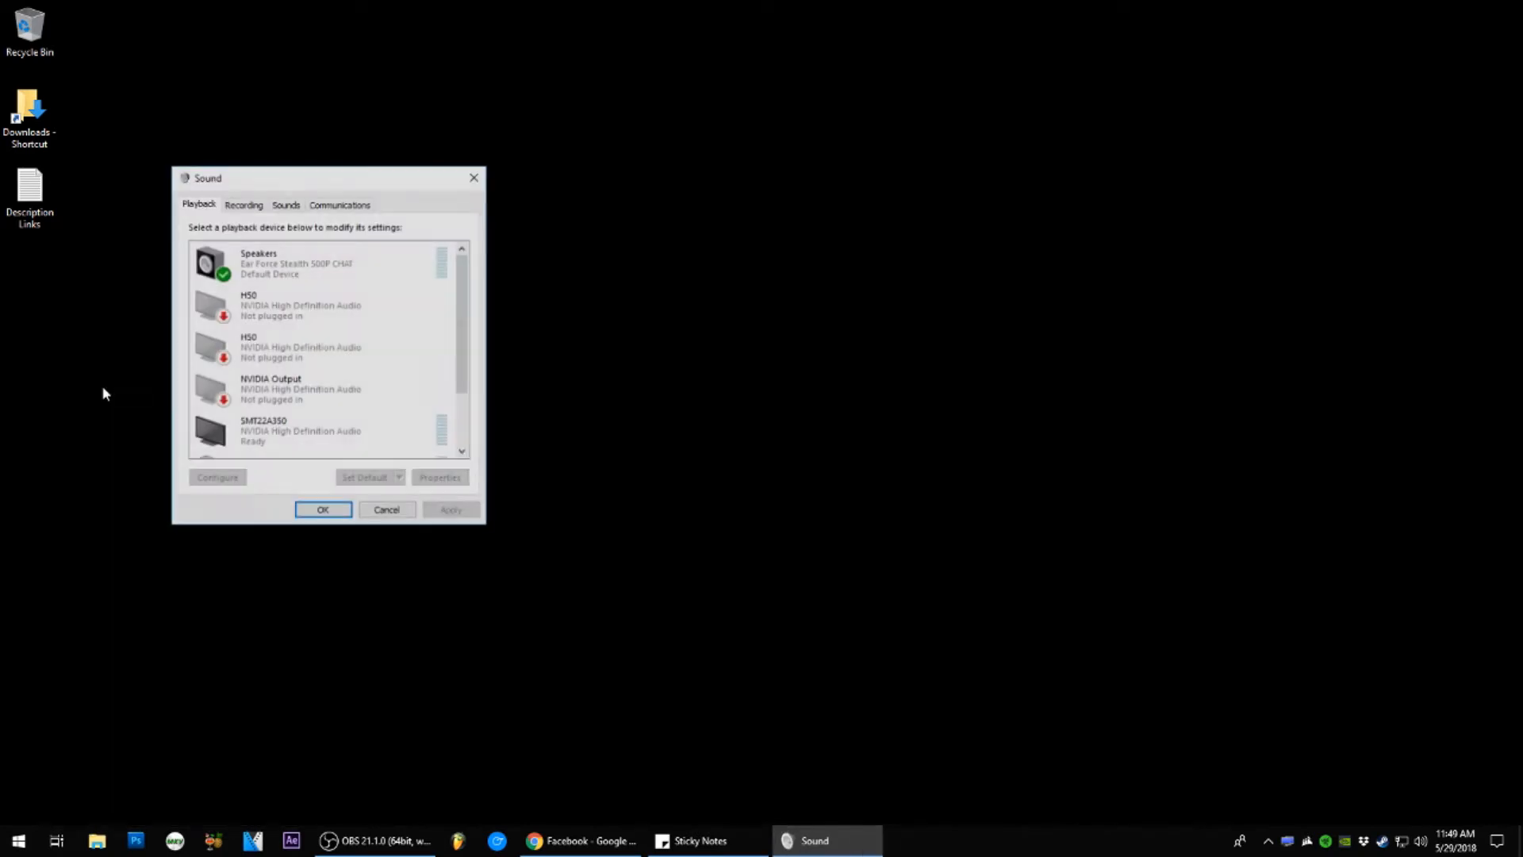
Select the Speakers playback device and bring up its Properties window
{"action": "left_click", "coordinate": [292, 262]}
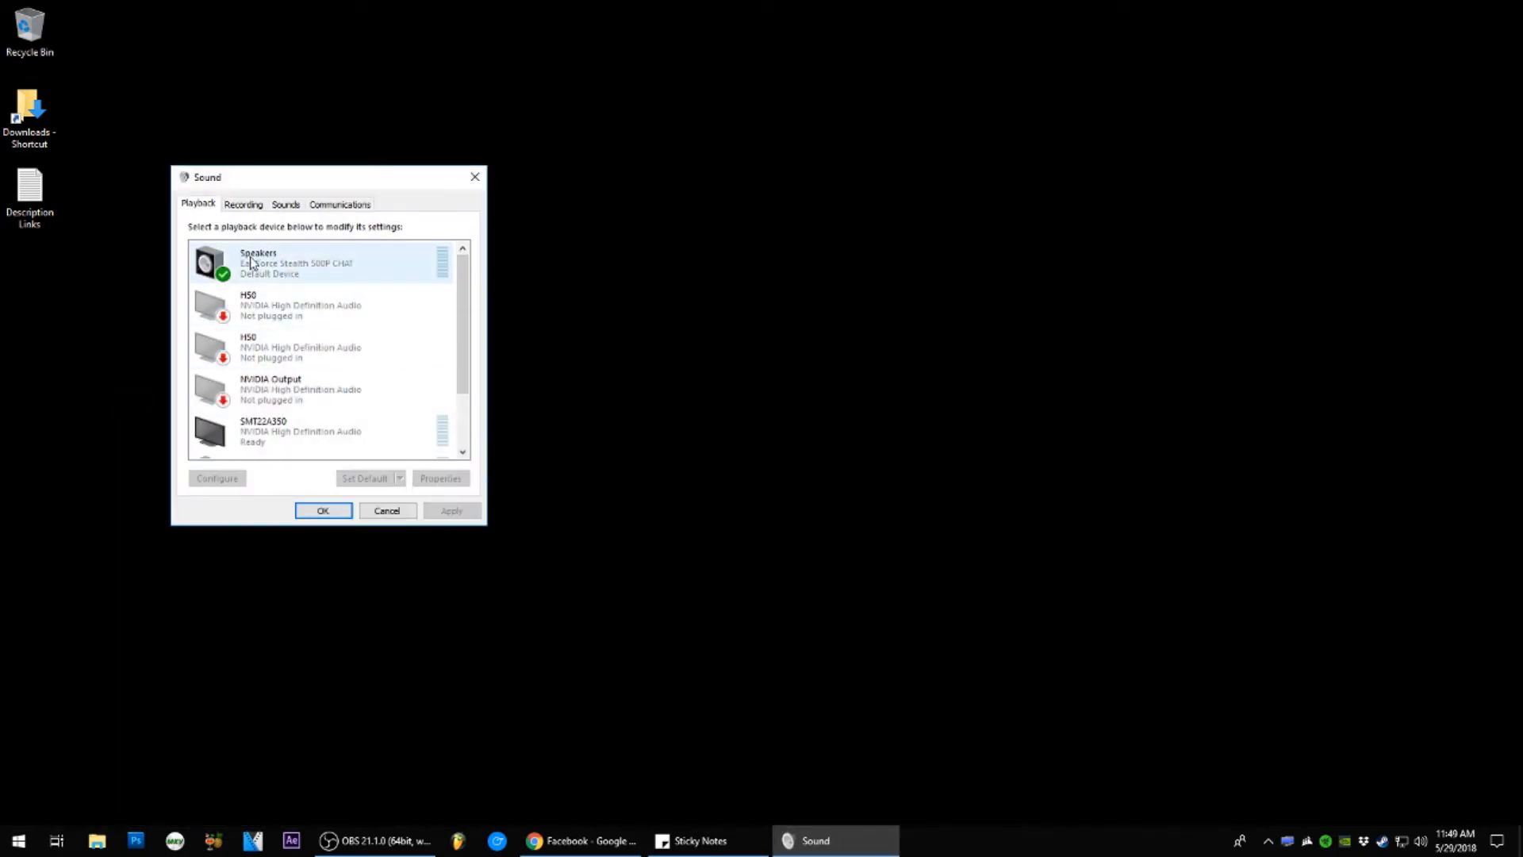
{"action": "mouse_move", "coordinate": [262, 270]}
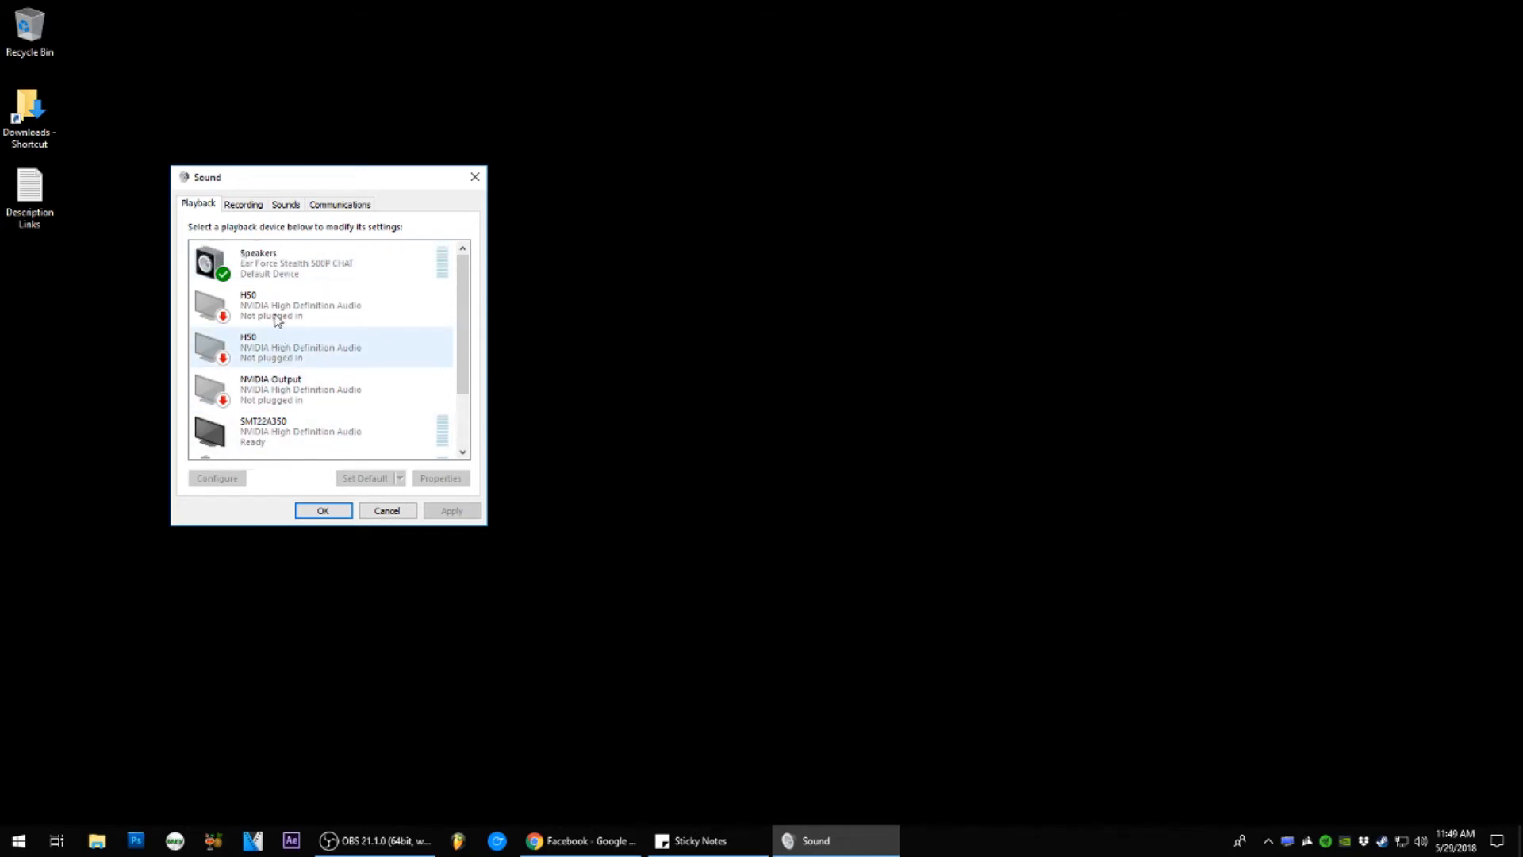
{"action": "left_click", "coordinate": [292, 262]}
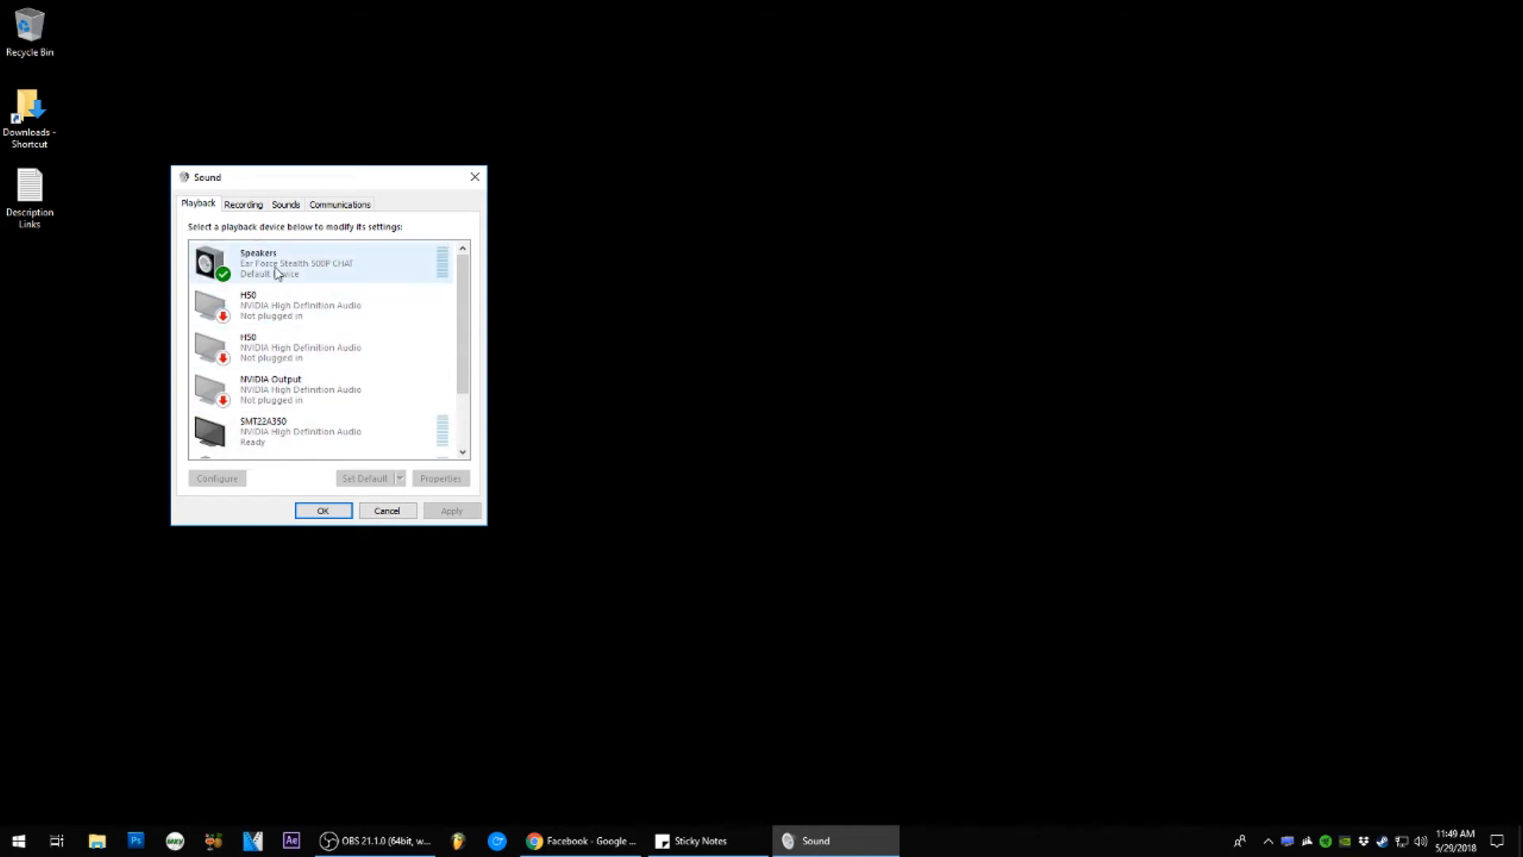
{"action": "left_click", "coordinate": [439, 477]}
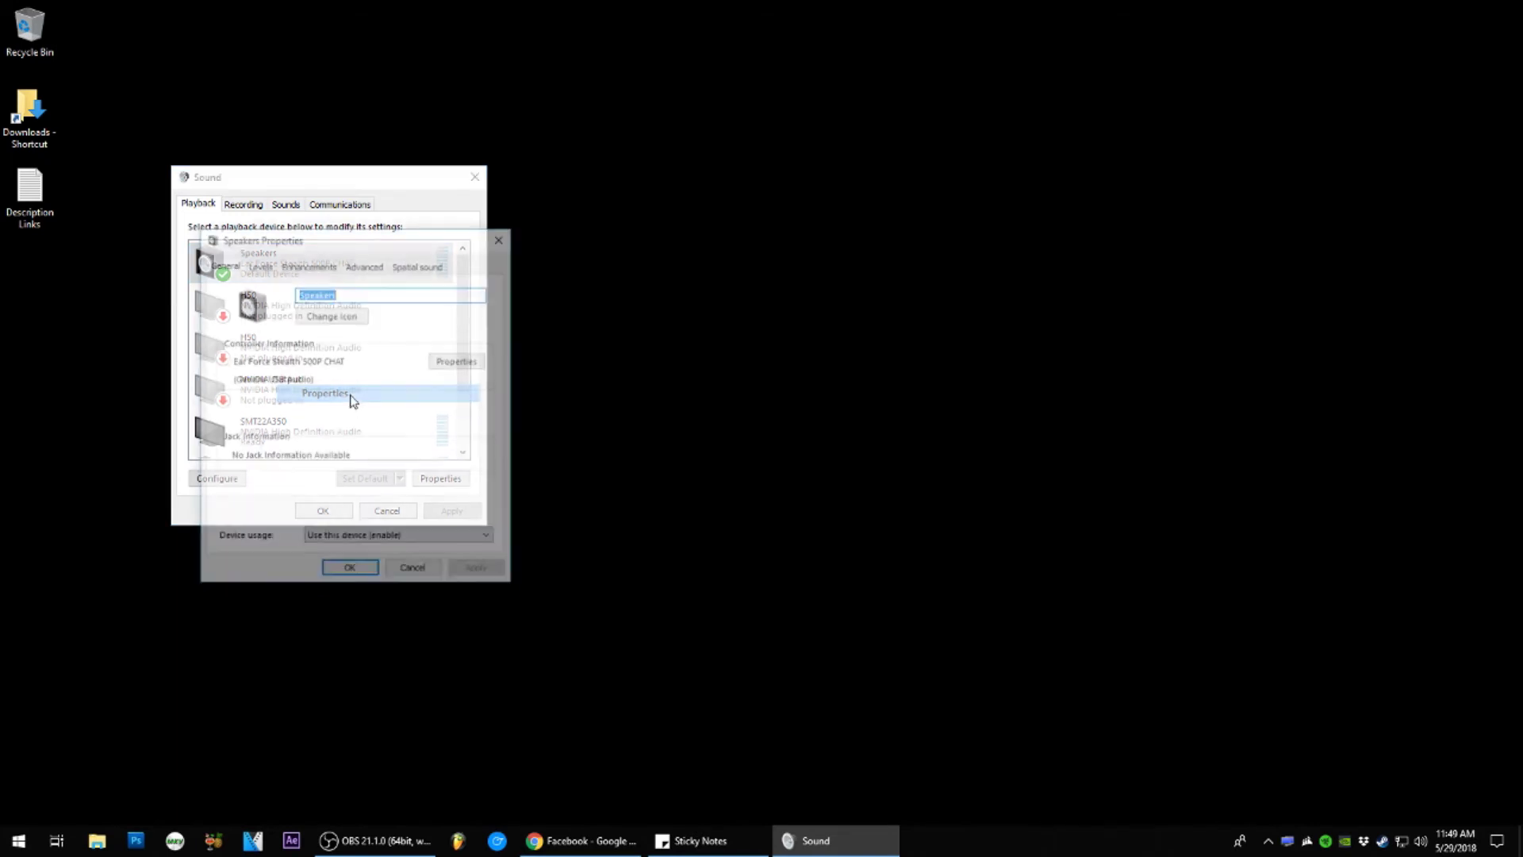
{"action": "left_click", "coordinate": [325, 391]}
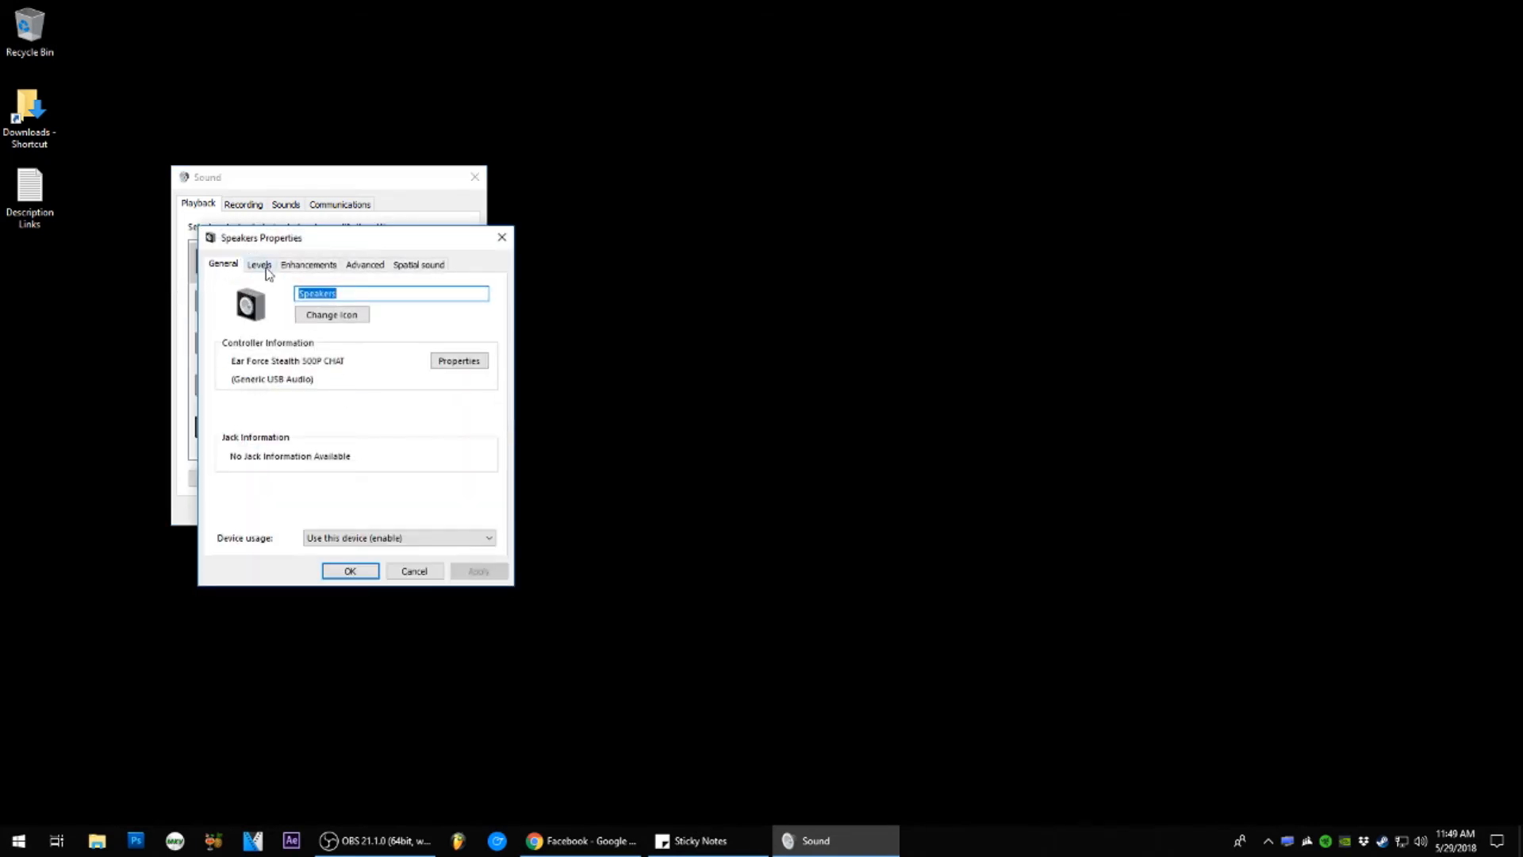
{"action": "mouse_move", "coordinate": [367, 270]}
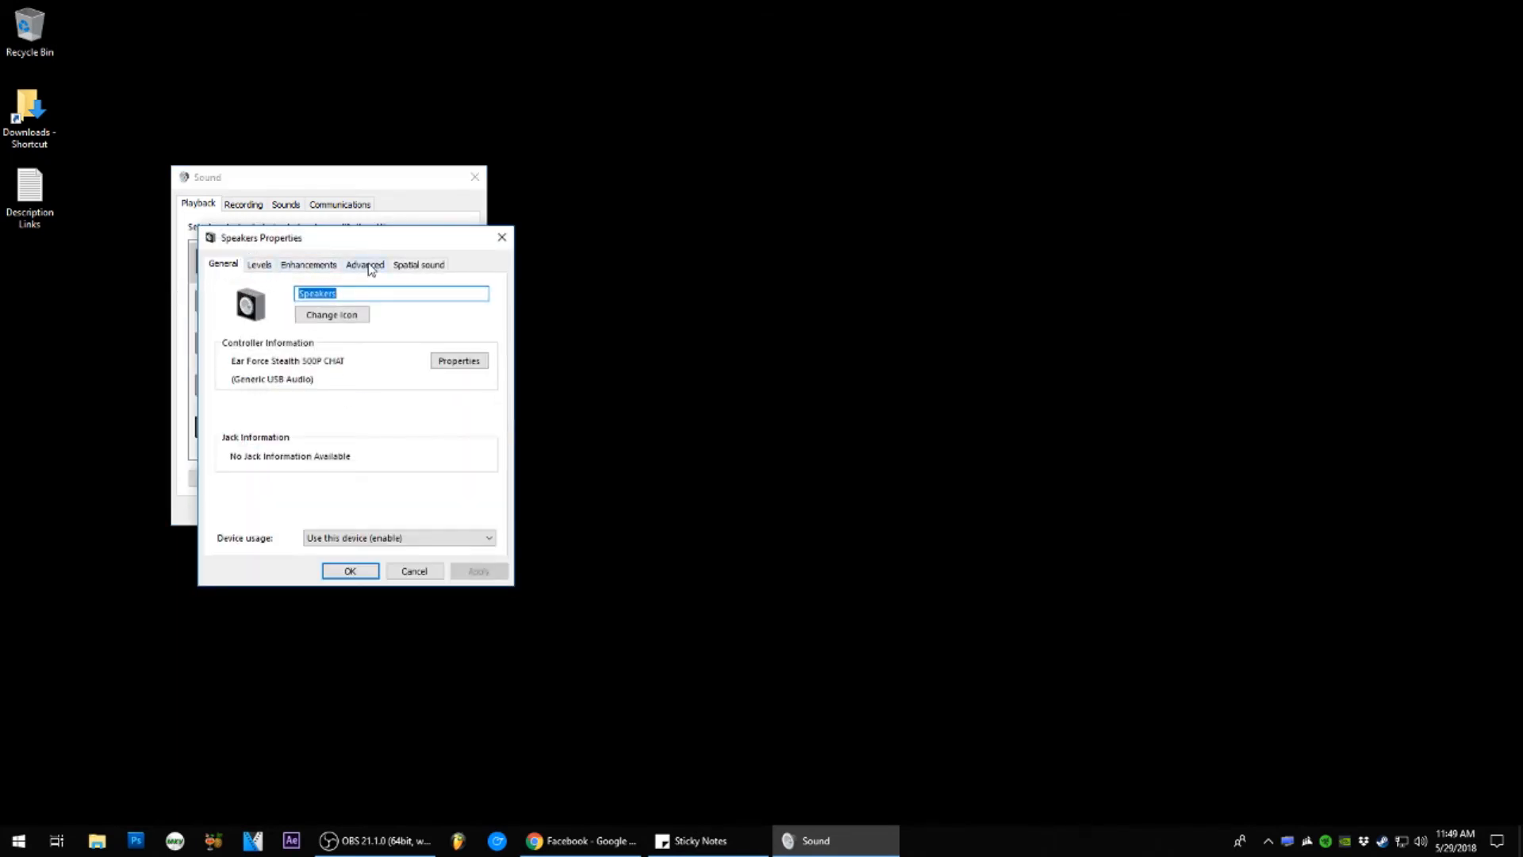
On Advanced, enable both Exclusive Mode options: allow exclusive control and give those applications priority
{"action": "left_click", "coordinate": [365, 265]}
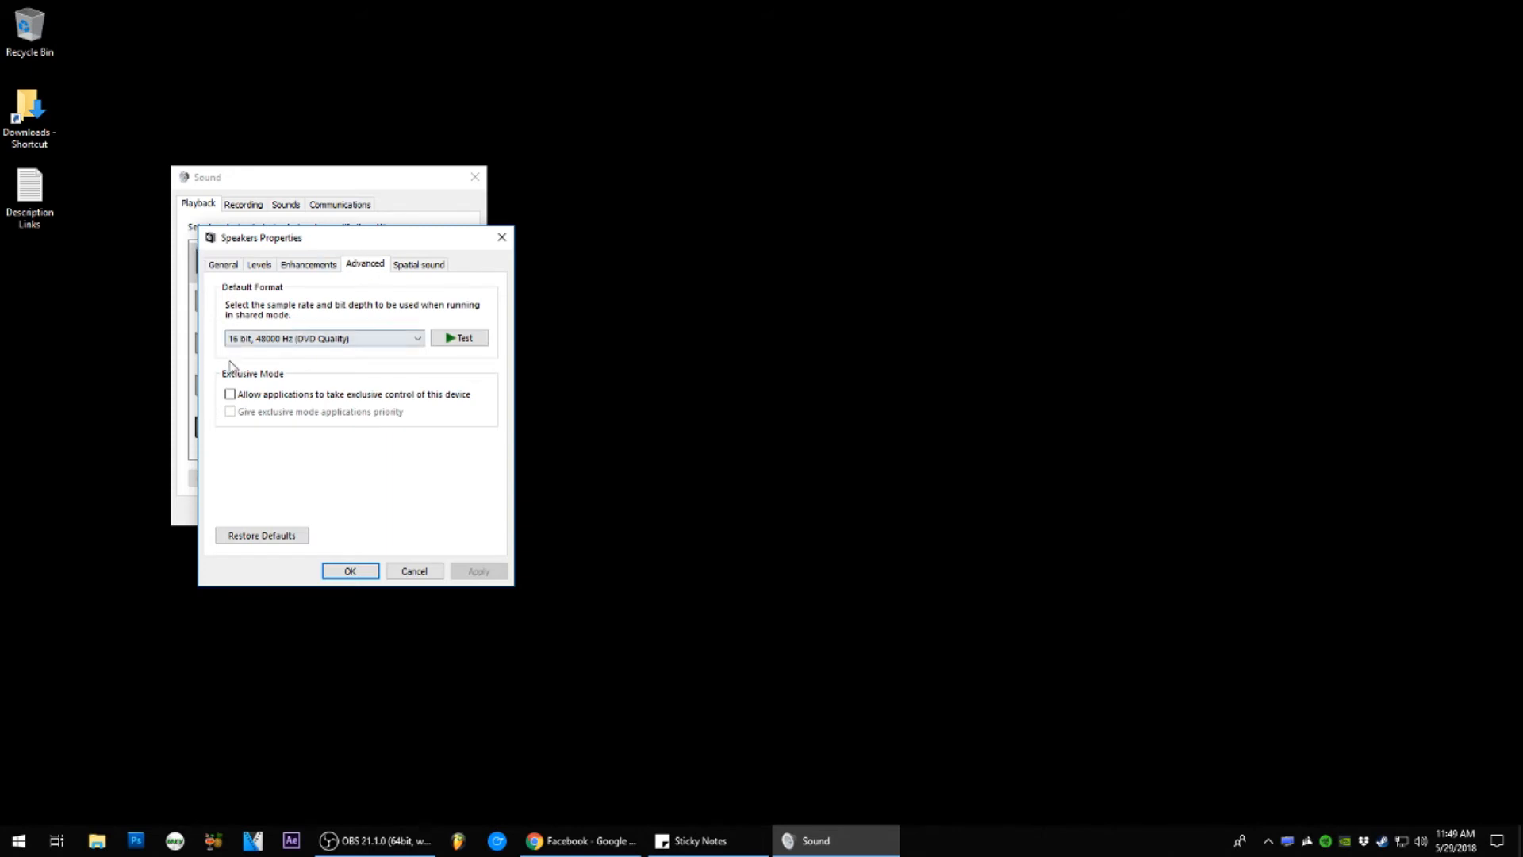
{"action": "left_click", "coordinate": [230, 395]}
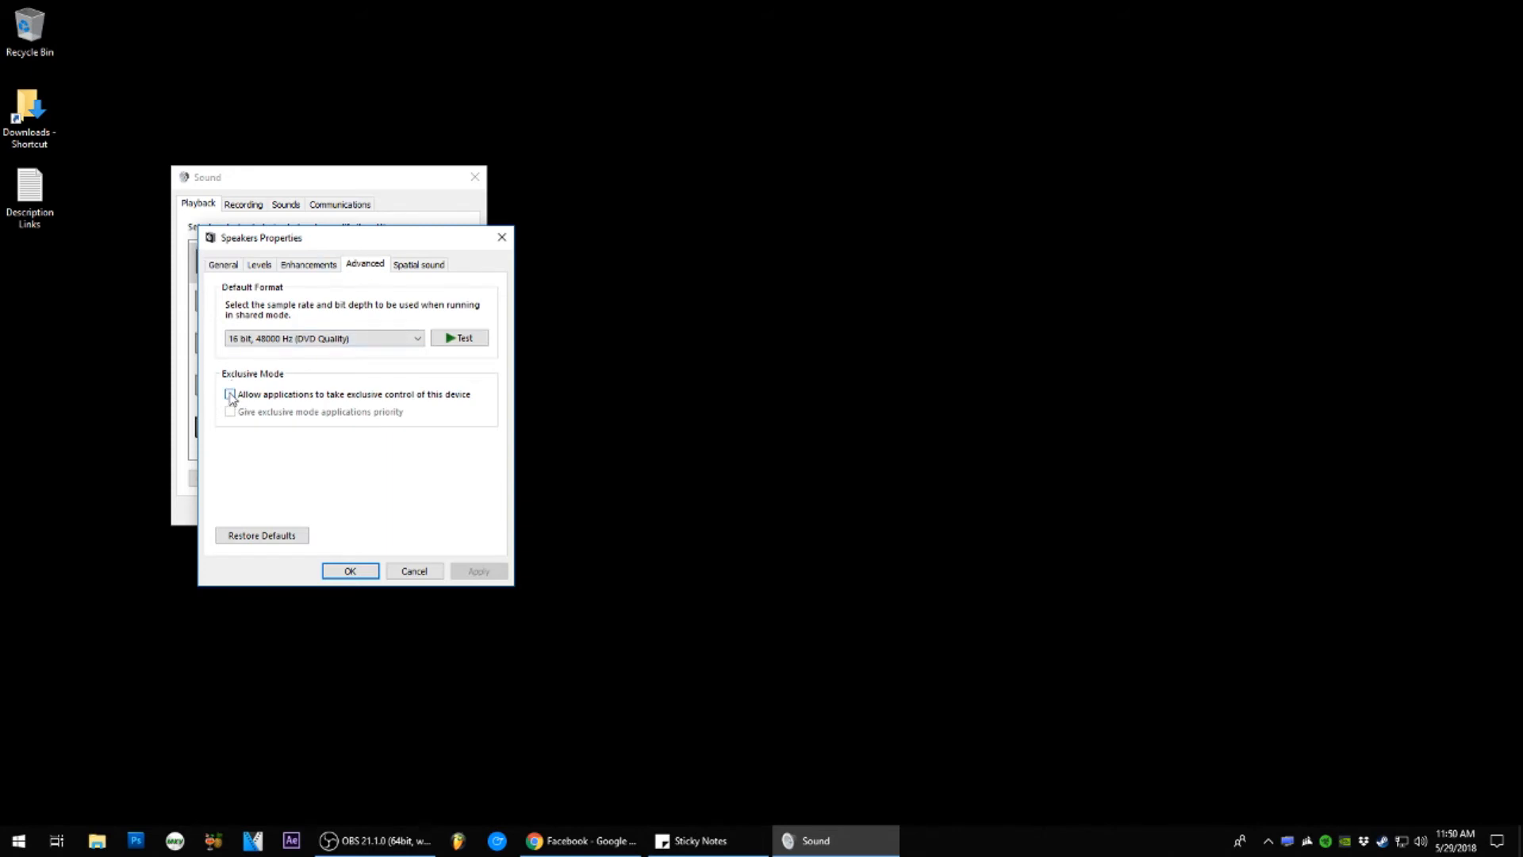
{"action": "left_click", "coordinate": [230, 393]}
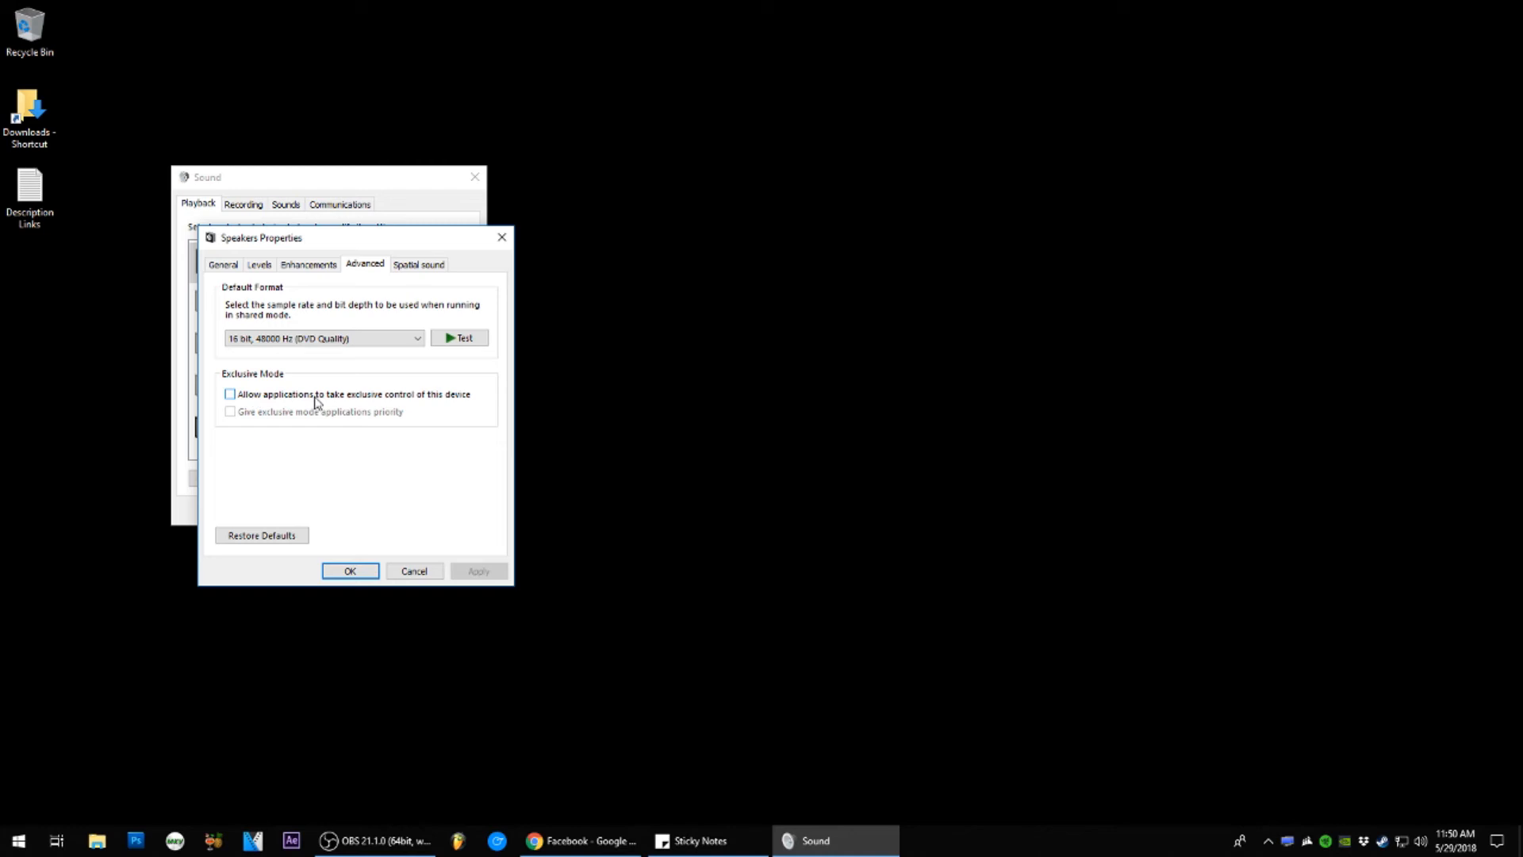
{"action": "mouse_move", "coordinate": [468, 404]}
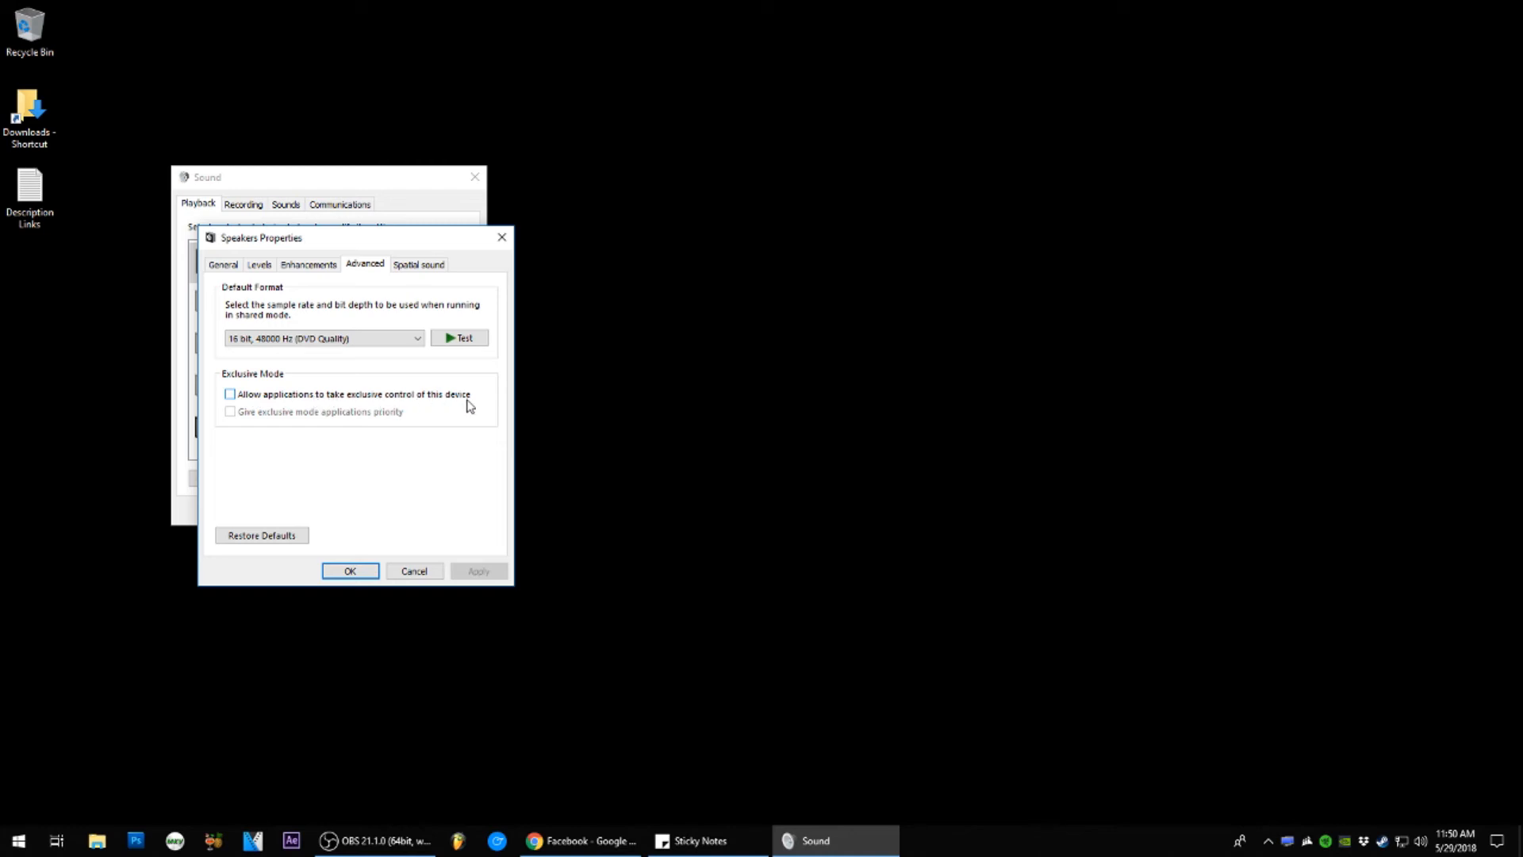
{"action": "left_click", "coordinate": [230, 393]}
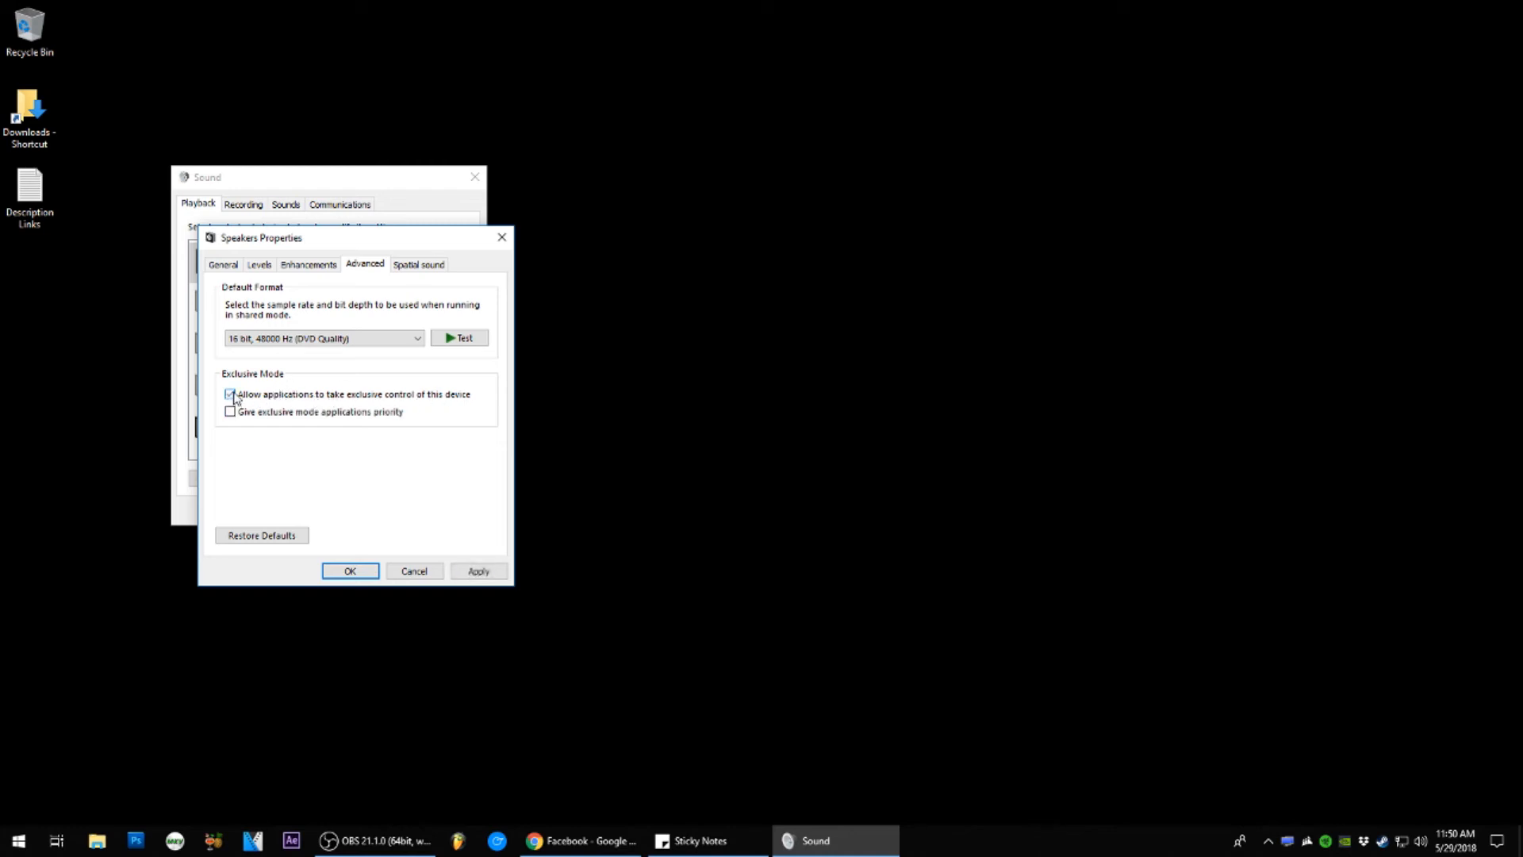
{"action": "left_click", "coordinate": [230, 393]}
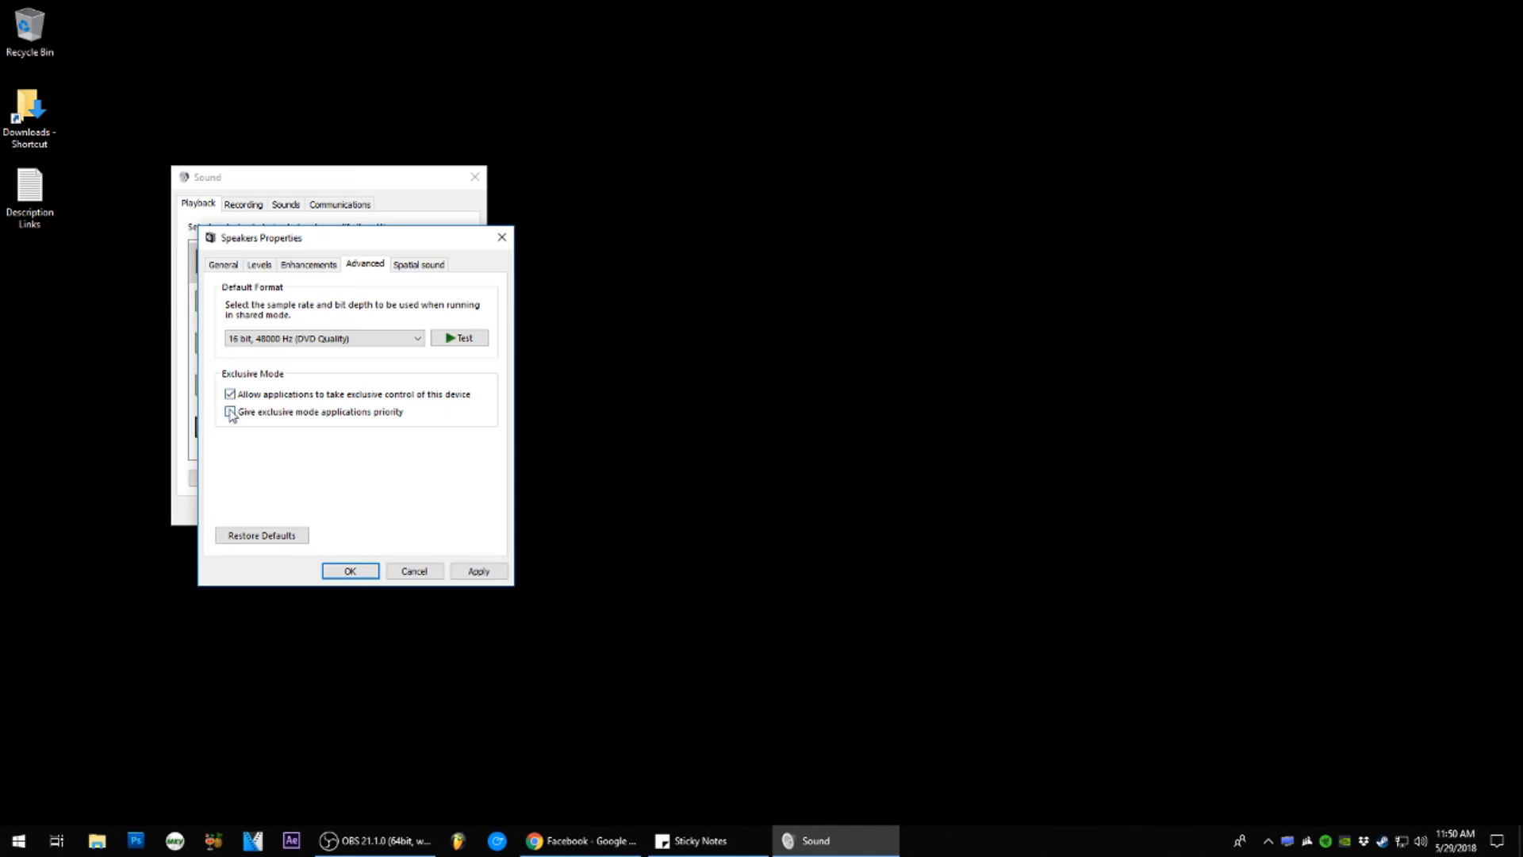
{"action": "left_click", "coordinate": [231, 410]}
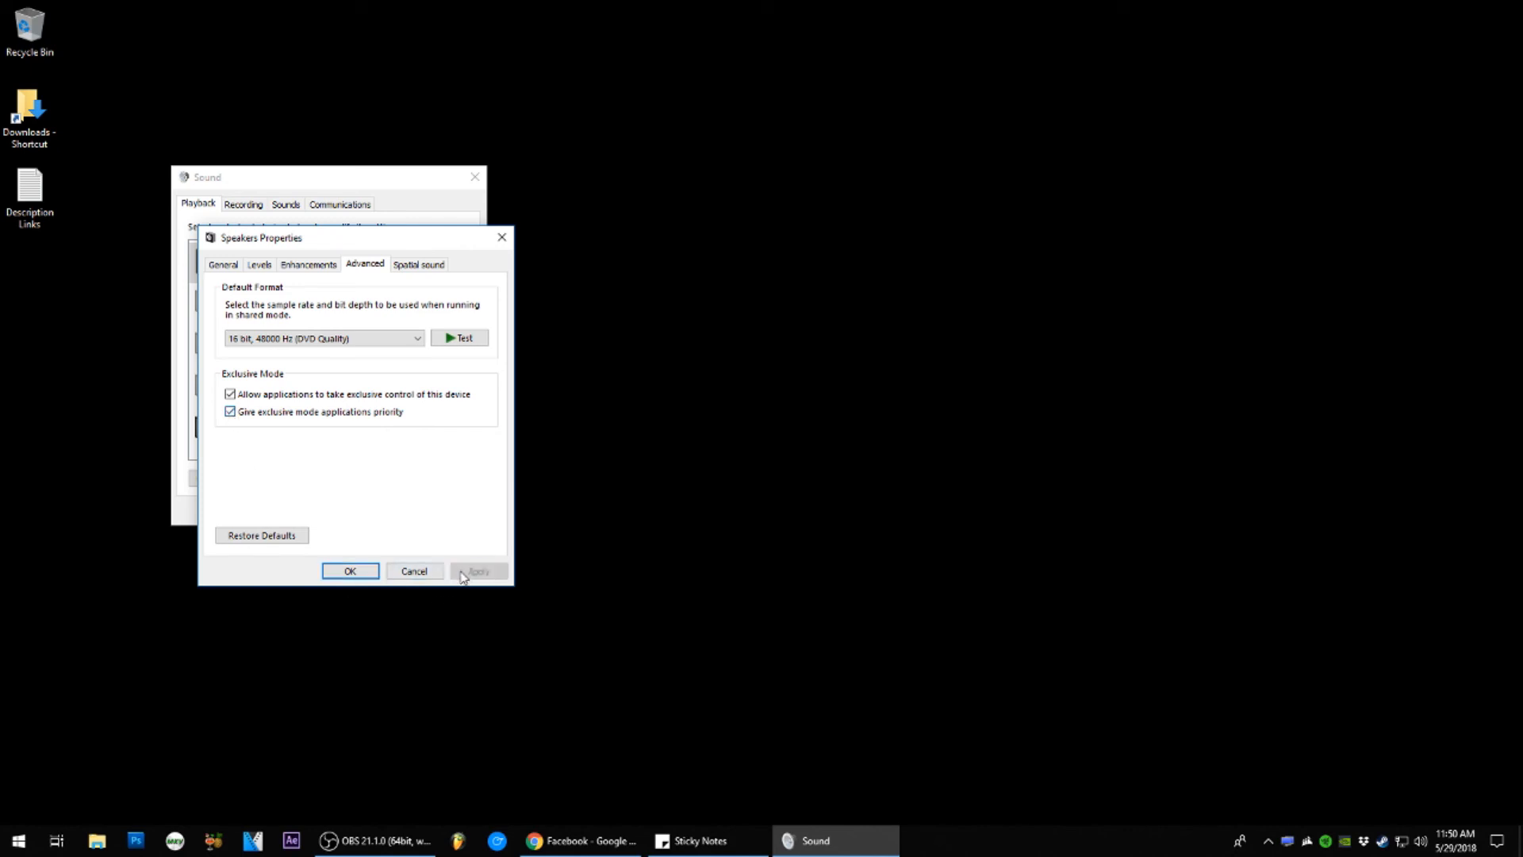
Apply the Speakers settings and close the Properties and Sound dialogs
{"action": "left_click", "coordinate": [349, 570]}
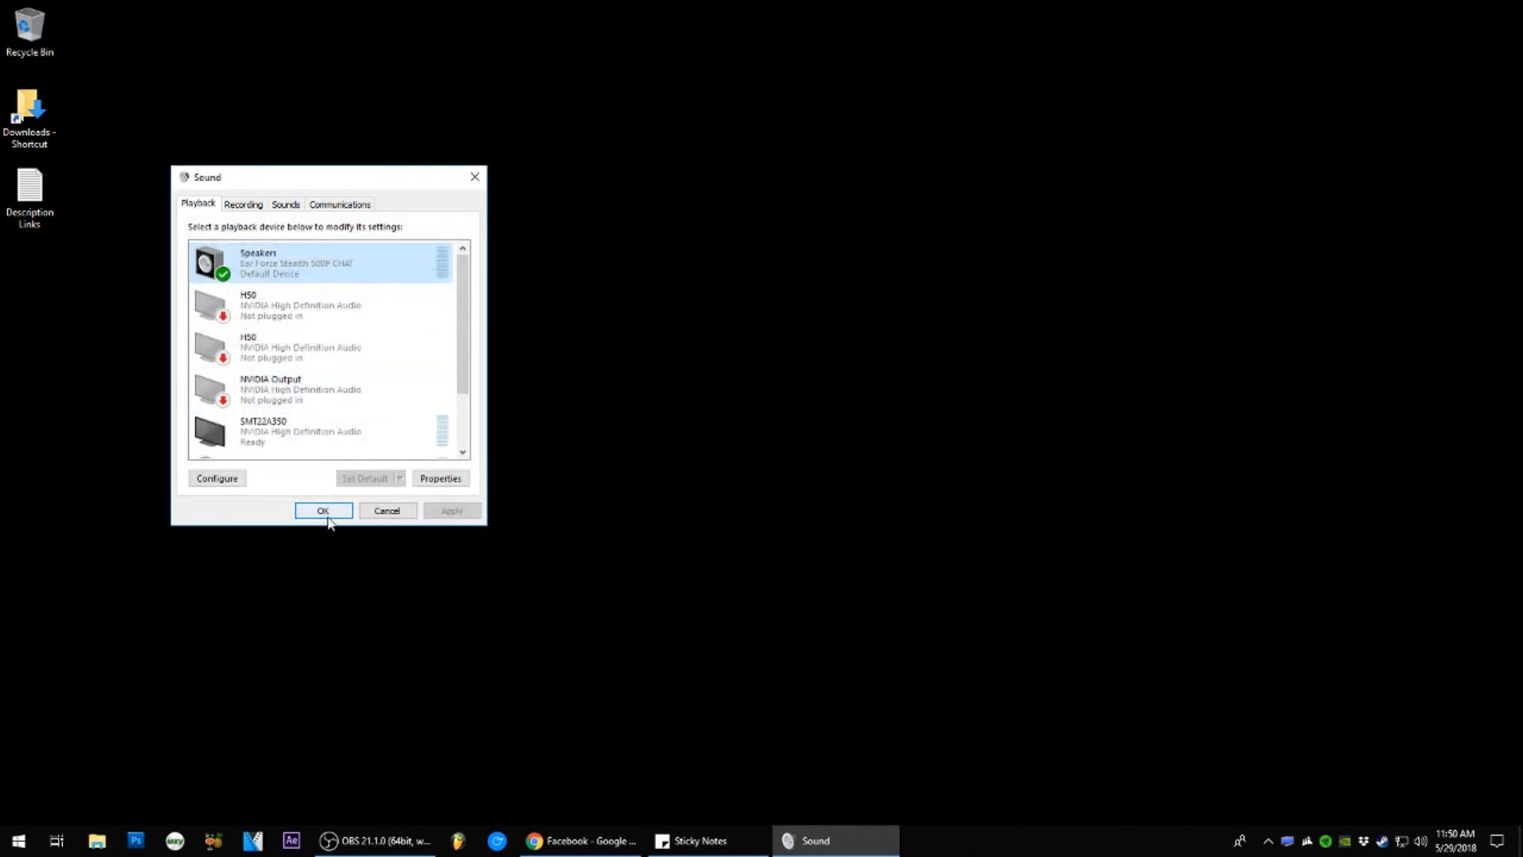
{"action": "left_click", "coordinate": [322, 509]}
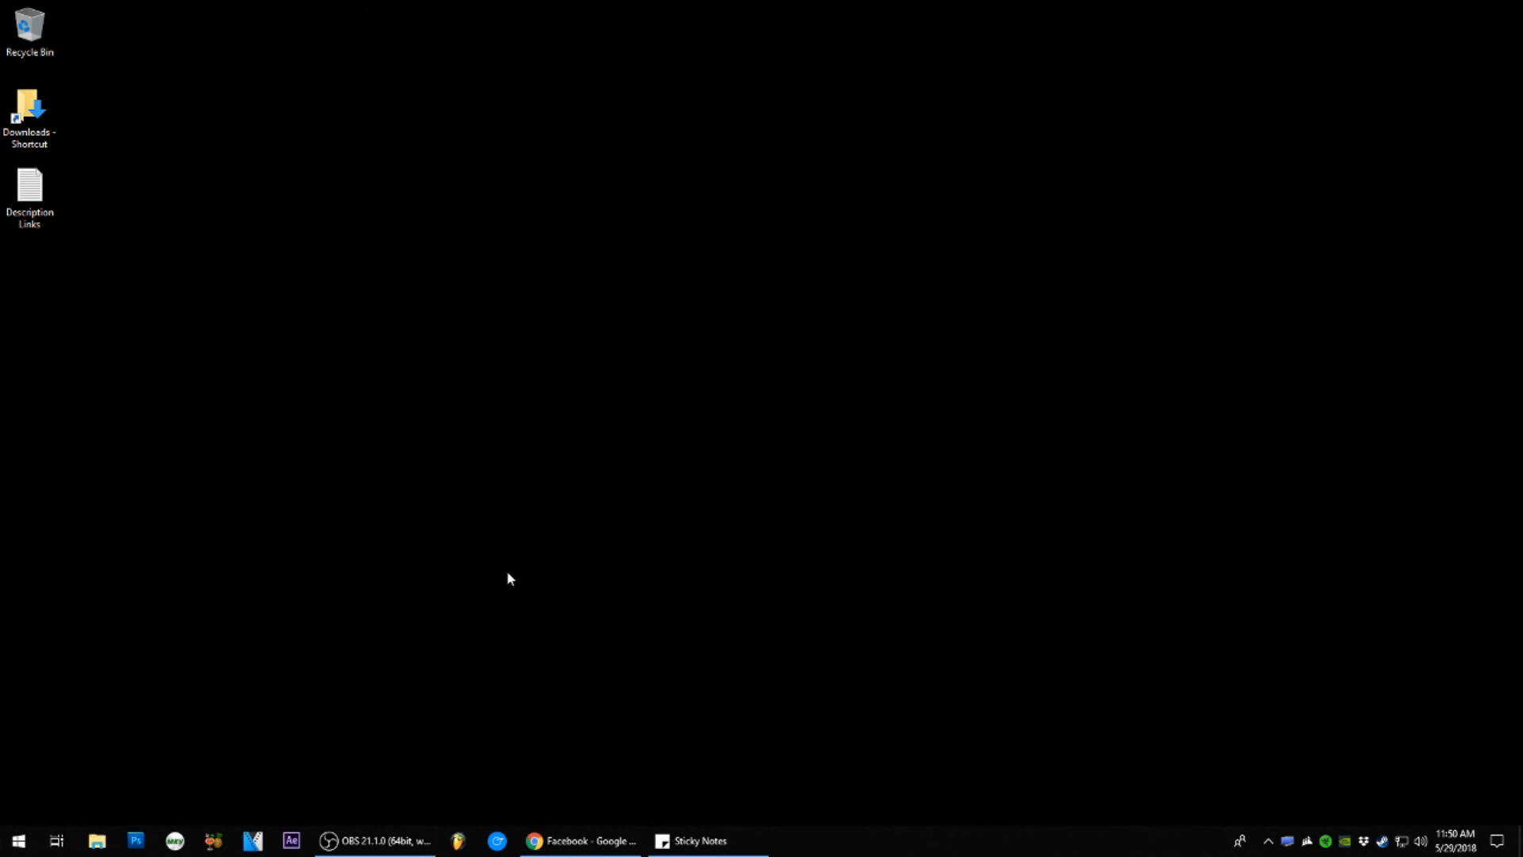
{"action": "mouse_move", "coordinate": [552, 536]}
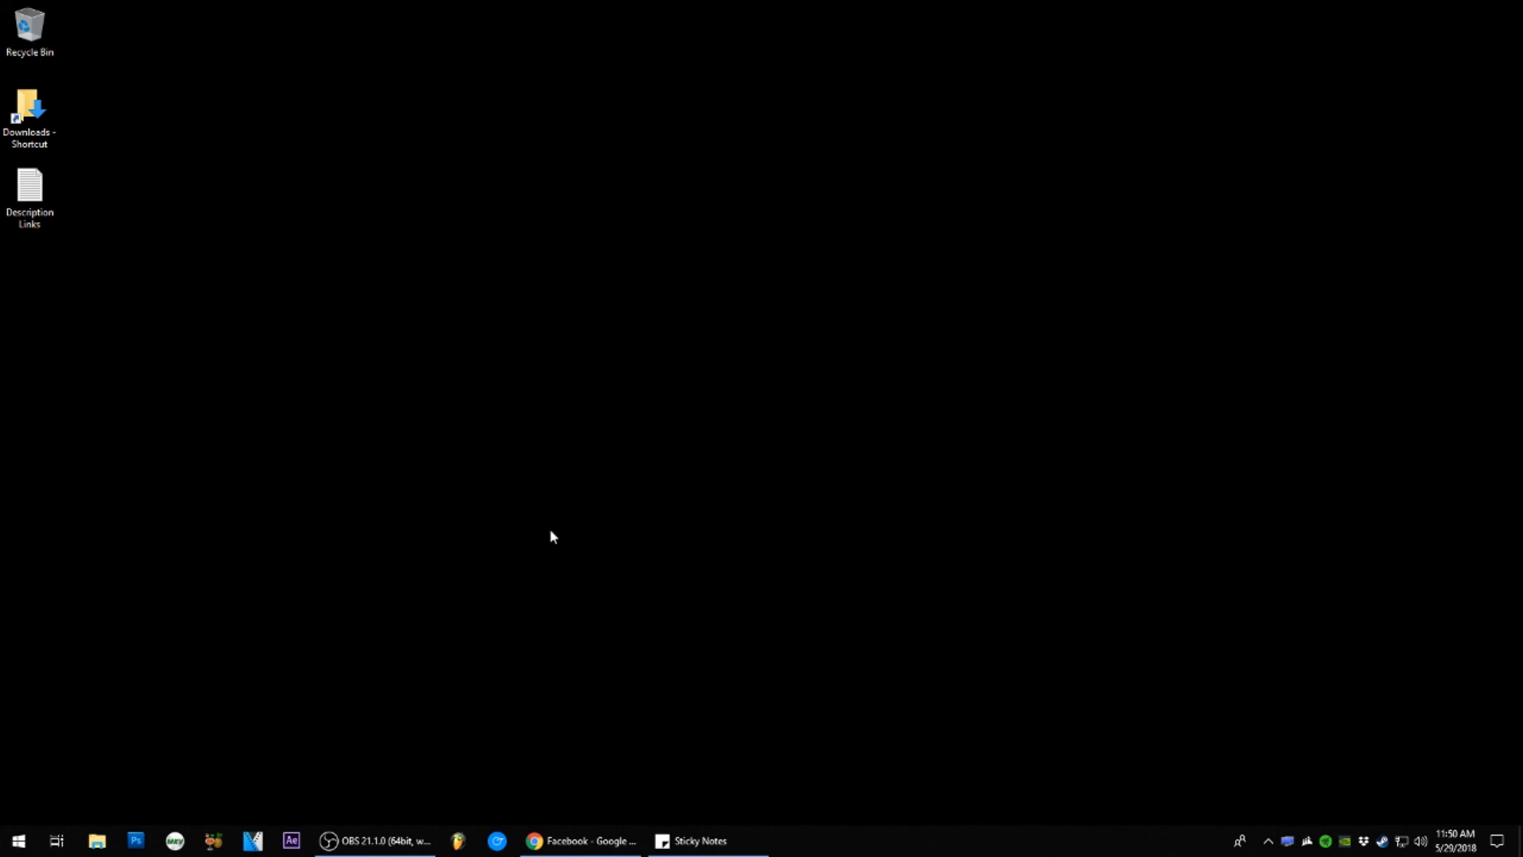